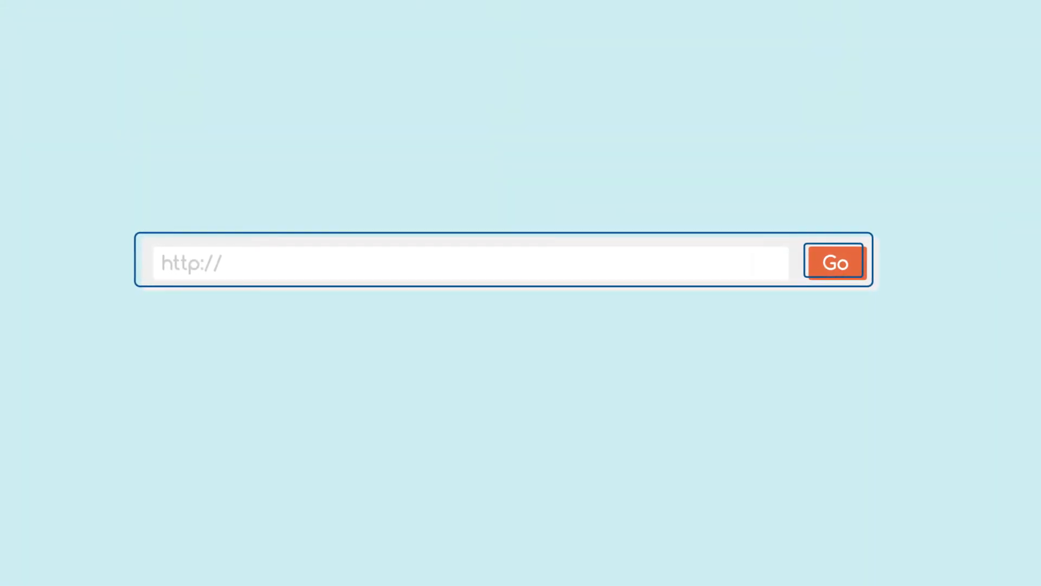
pyautogui.click(464, 262)
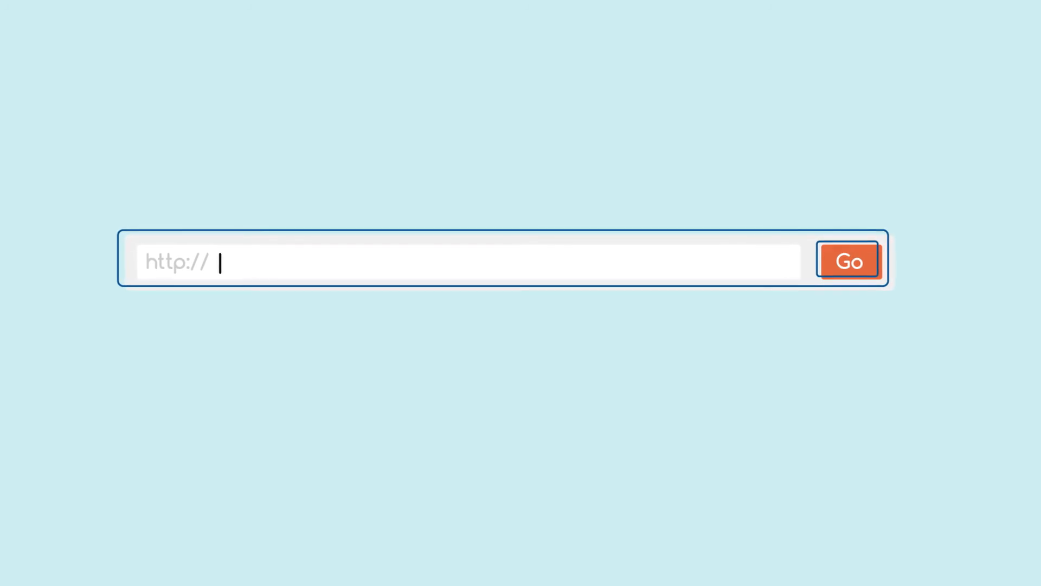
pyautogui.write('www.servicetonic.com')
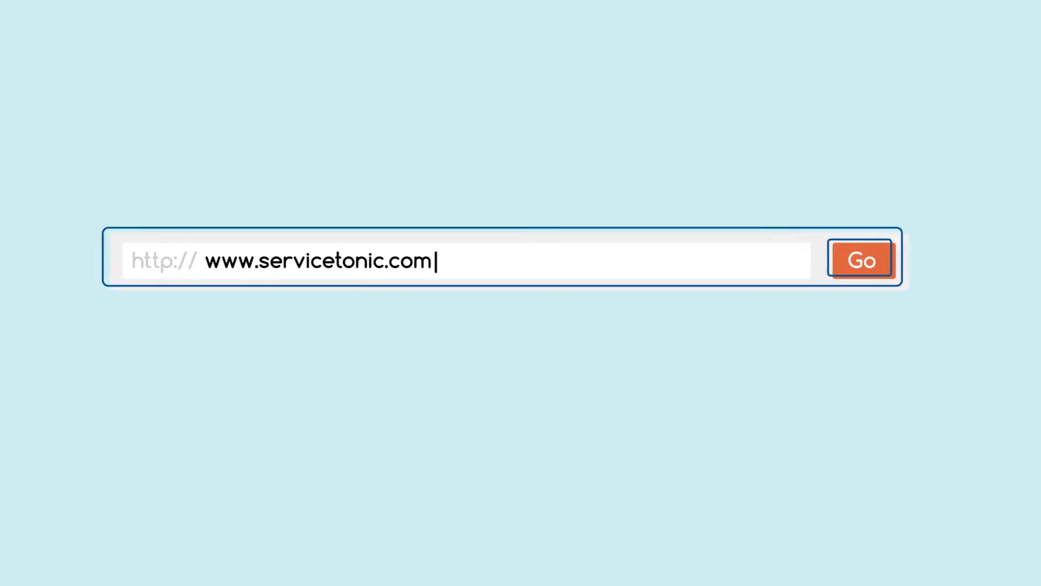
pyautogui.click(860, 259)
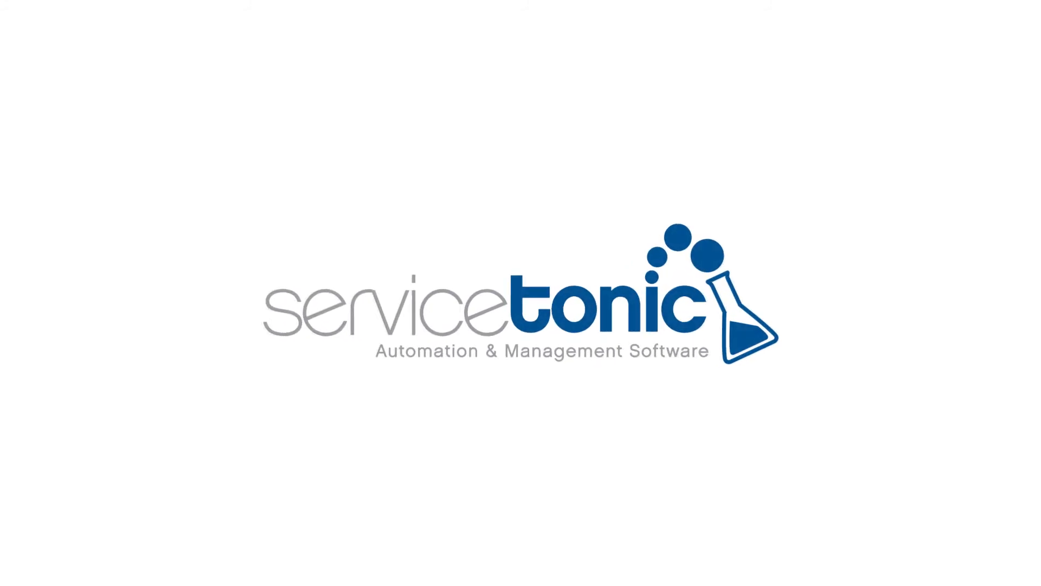